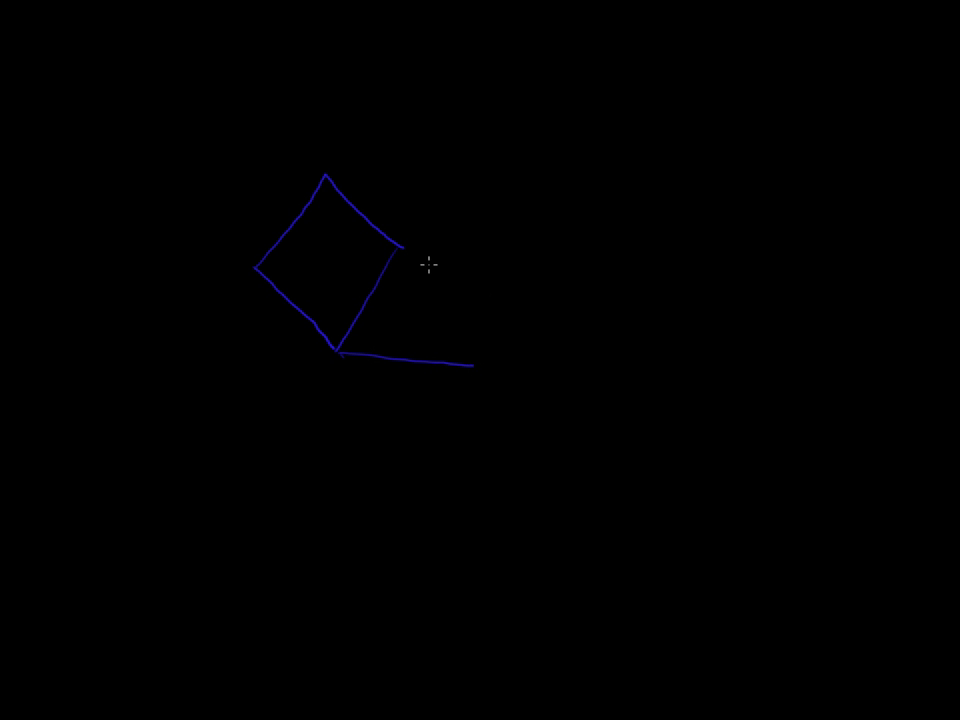
- Draw the blue back-cover parallelogram joined to the right edge of the diamond
{"action": "left_click_drag", "start_coordinate": [400, 240], "coordinate": [338, 348]}
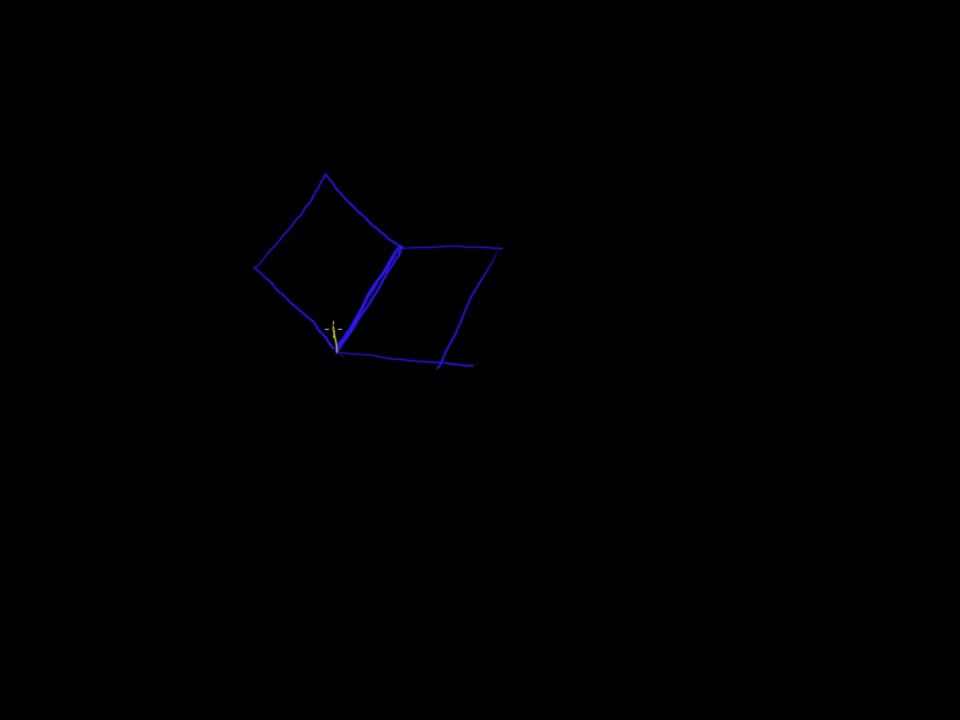
- Draw the upright yellow page rising from the spine and letter the planes
{"action": "left_click_drag", "start_coordinate": [338, 352], "coordinate": [376, 182]}
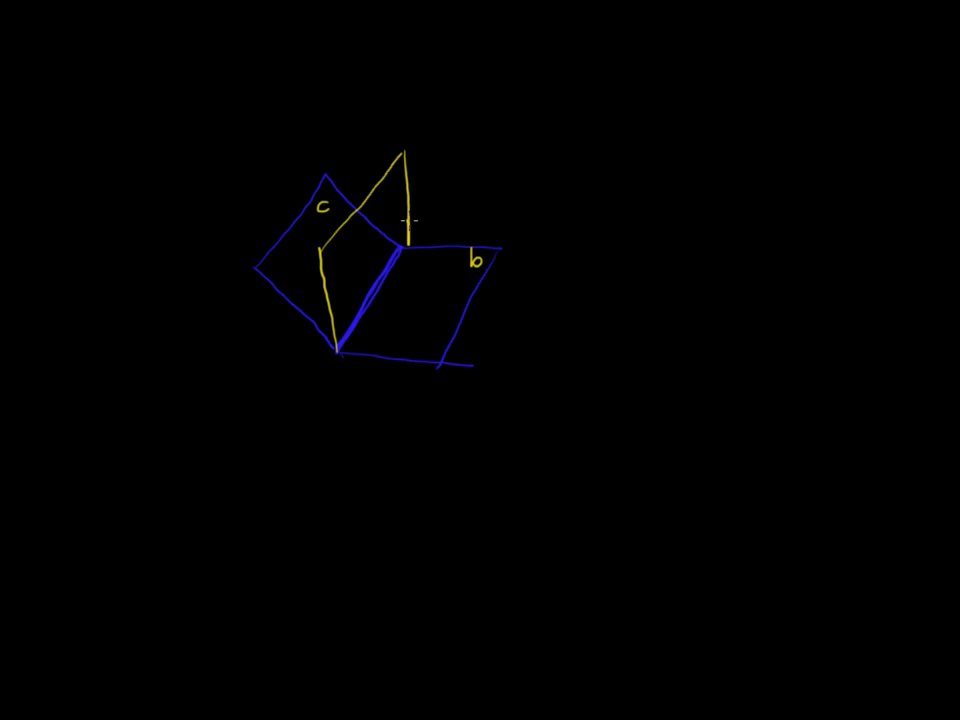
{"action": "type", "text": "p"}
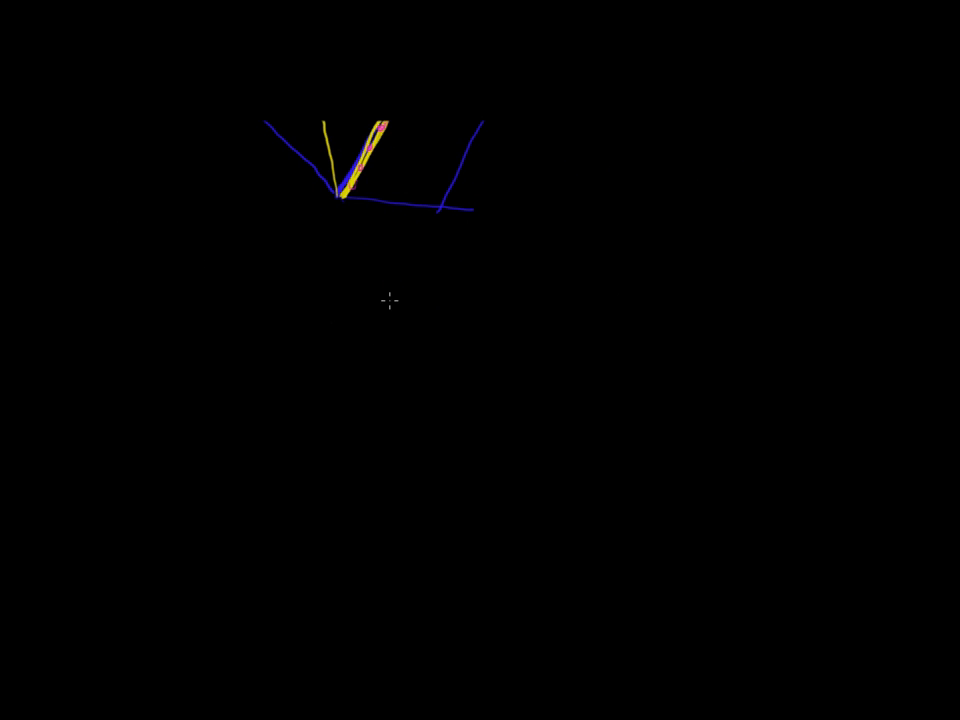
{"action": "mouse_move", "coordinate": [332, 368]}
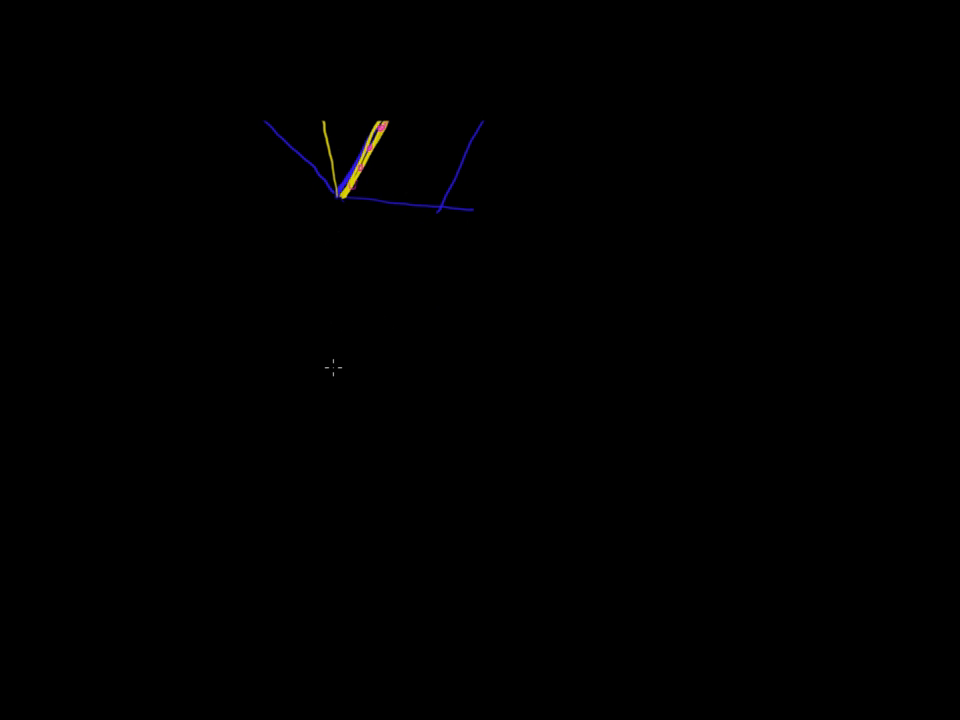